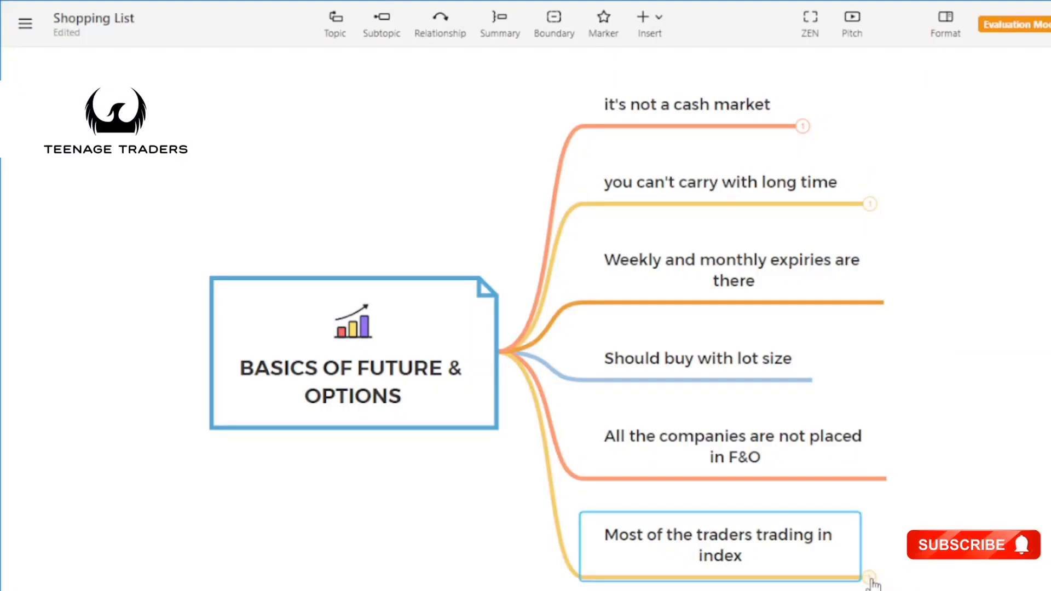
{"action": "mouse_move", "coordinate": [953, 324]}
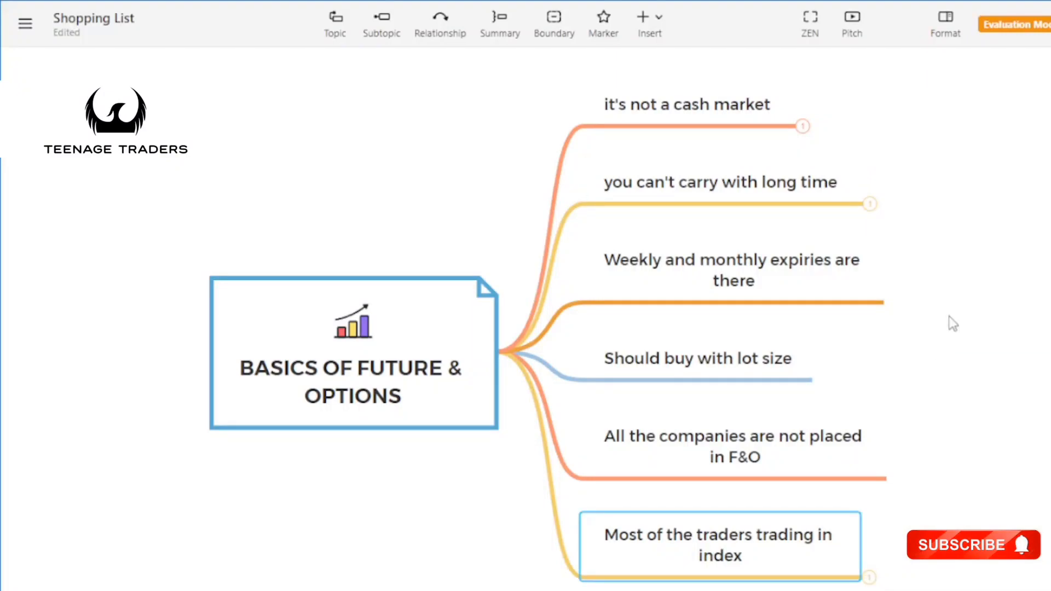